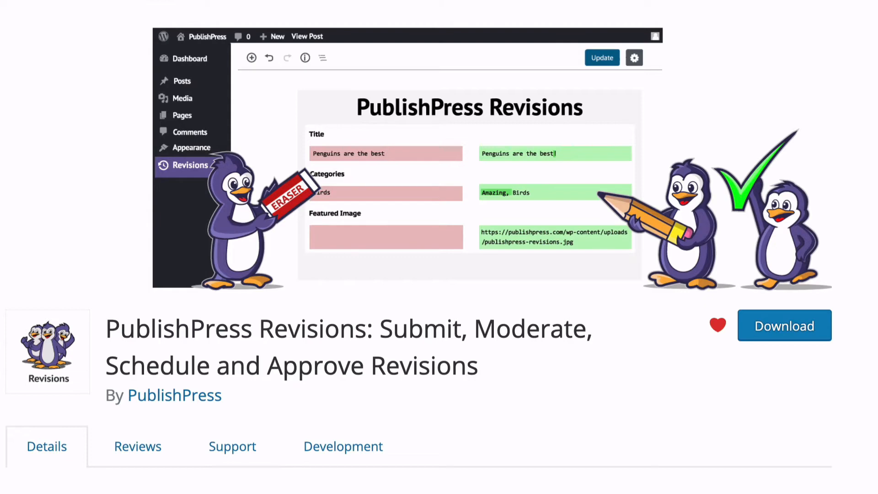
# Step: Switch to the 'My WordPress Post!' editor tab showing 6 revisions
pyautogui.click(191, 13)
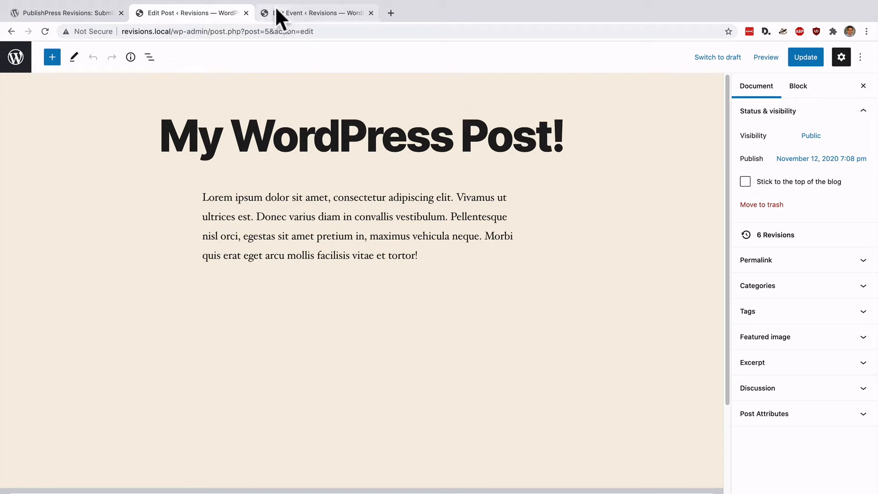
# Step: Inspect the 'New Event!' editor with 3 revisions, then return to the post and close the event
pyautogui.click(316, 13)
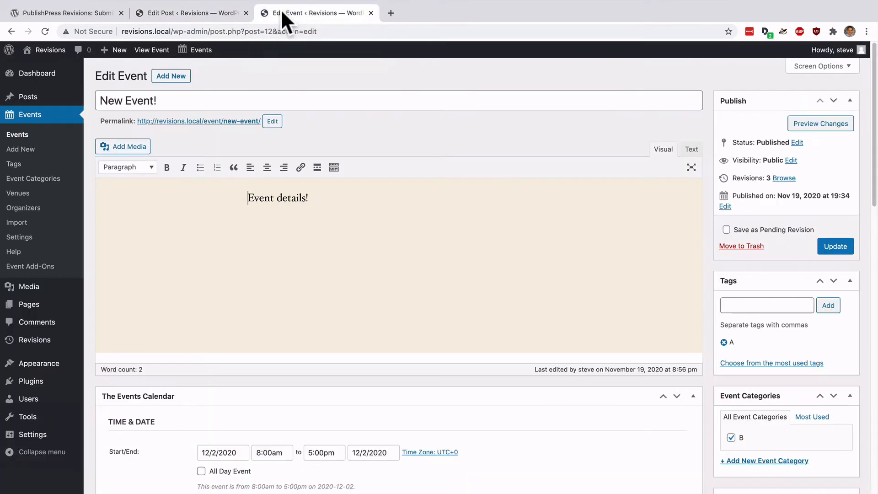
pyautogui.moveTo(795, 201)
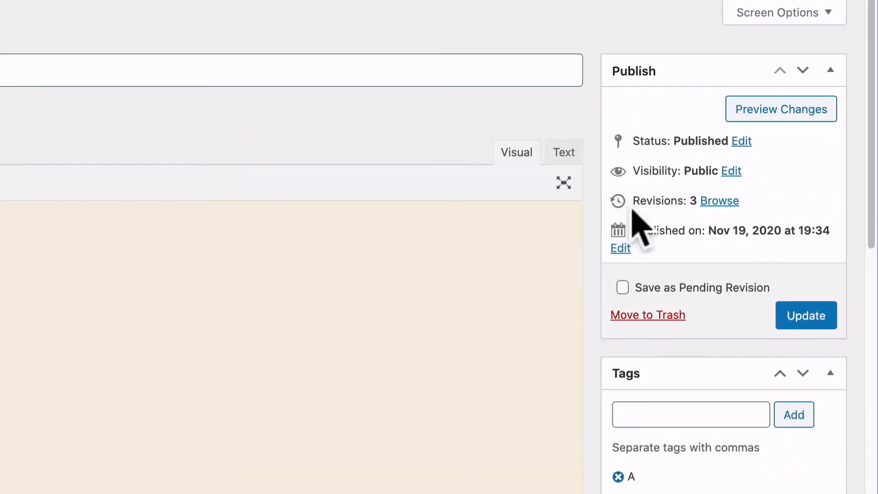
pyautogui.moveTo(638, 230)
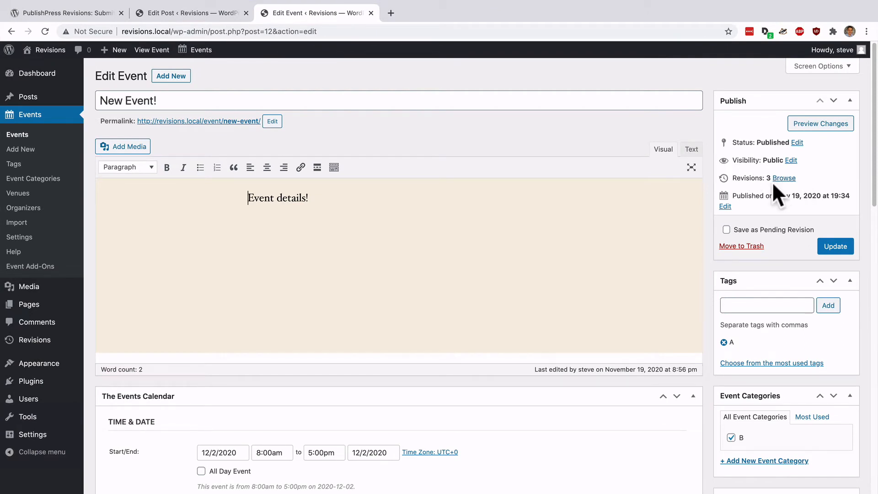
pyautogui.click(191, 12)
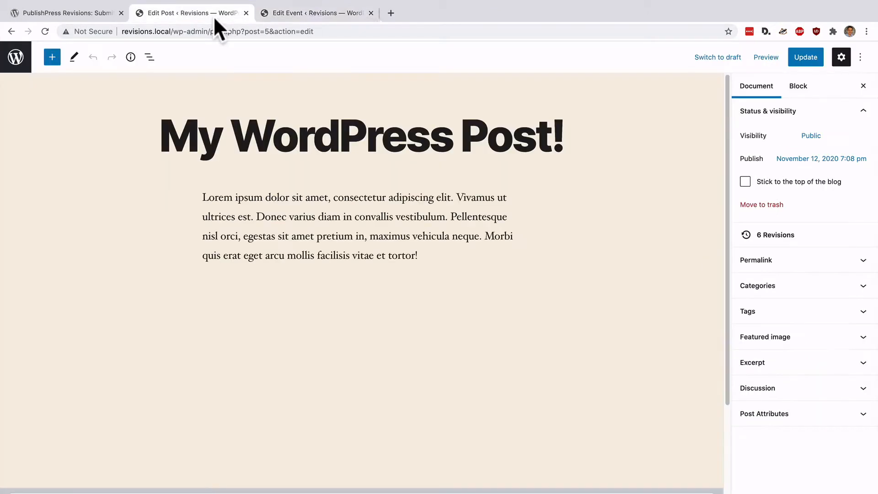
pyautogui.click(371, 13)
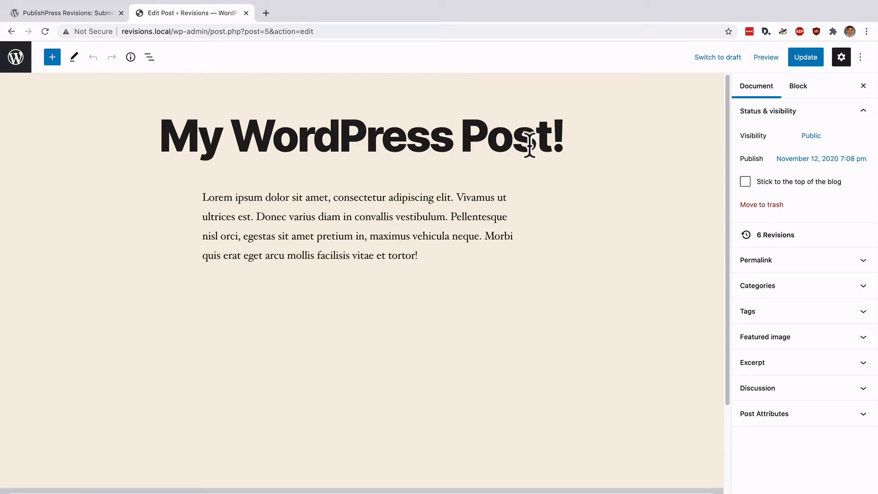
pyautogui.moveTo(776, 234)
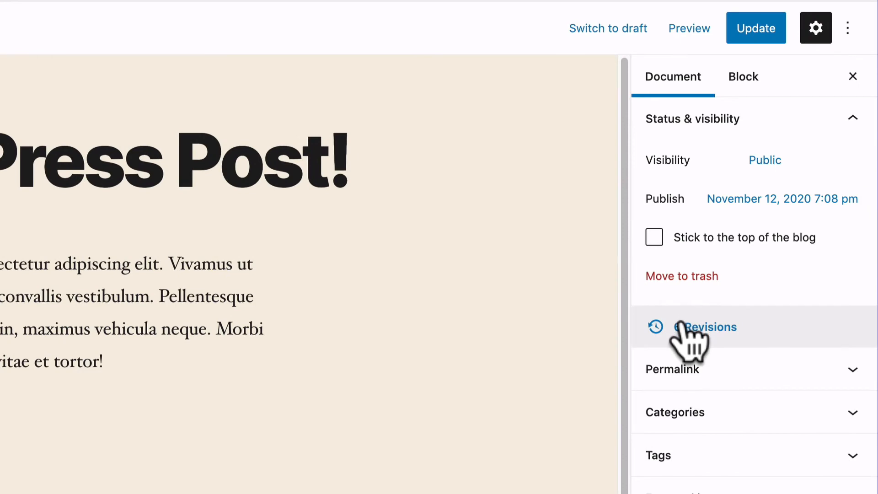
# Step: Open the post's 6 revisions, browse an older one, and return to the current revision
pyautogui.click(709, 327)
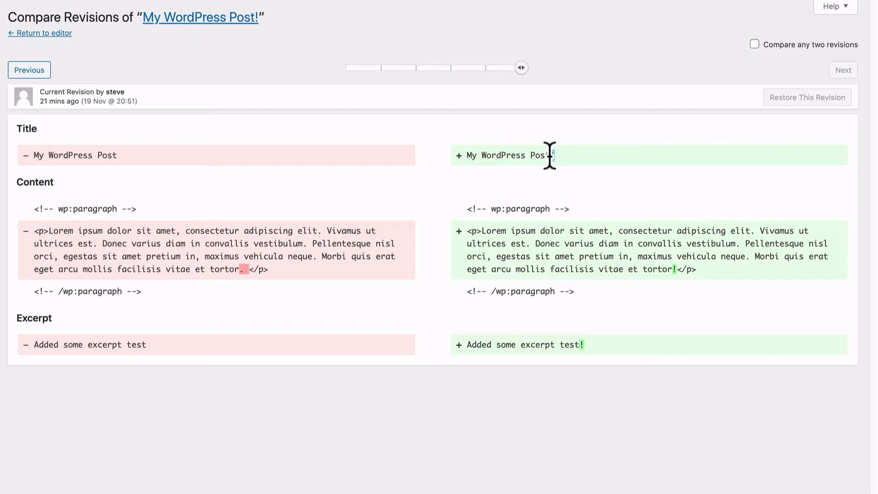
pyautogui.moveTo(521, 67)
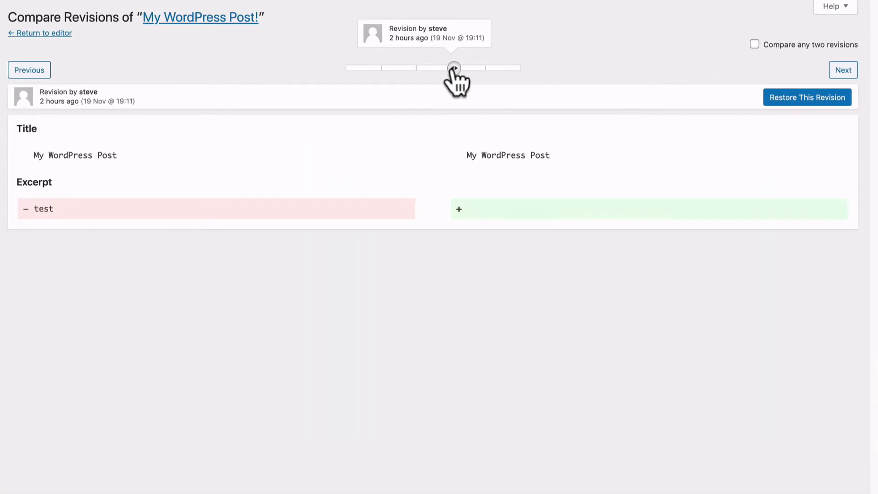
pyautogui.moveTo(454, 68); pyautogui.dragTo(521, 68)
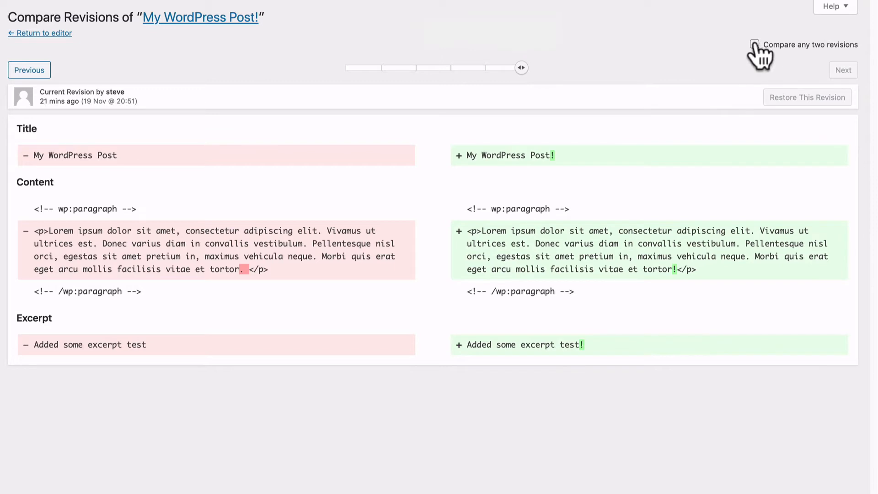
pyautogui.click(753, 44)
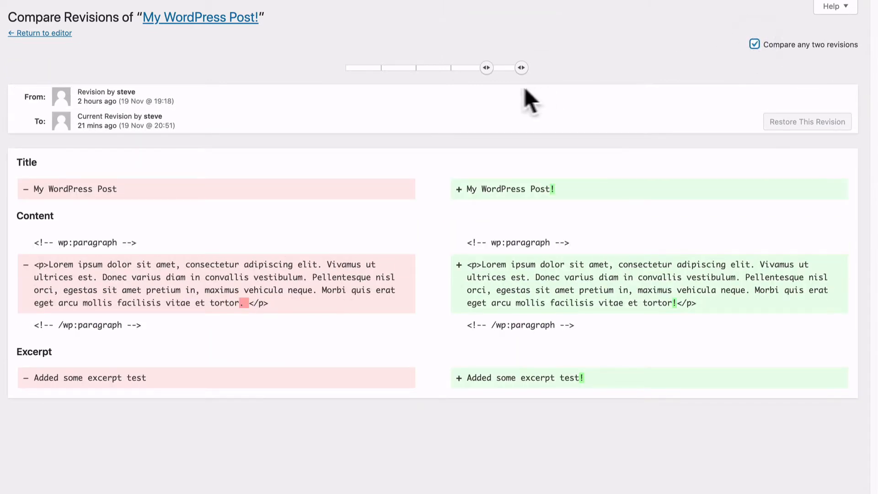
pyautogui.moveTo(521, 68)
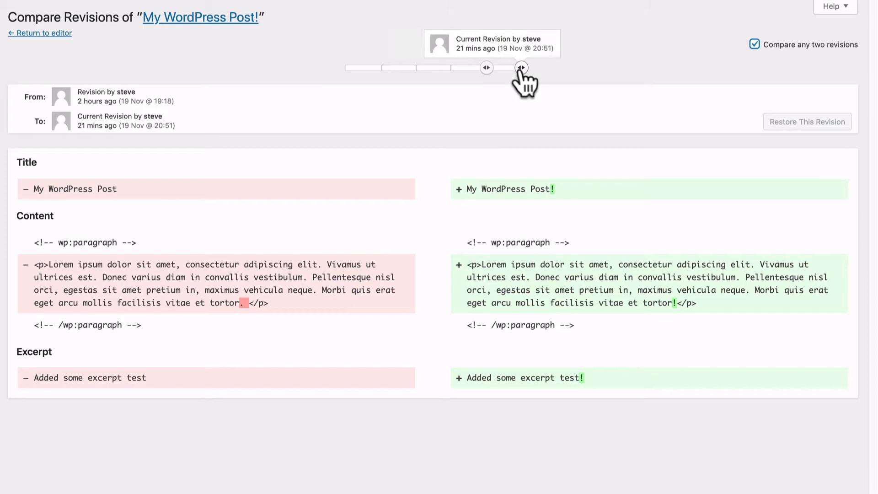
pyautogui.moveTo(521, 67); pyautogui.dragTo(451, 67)
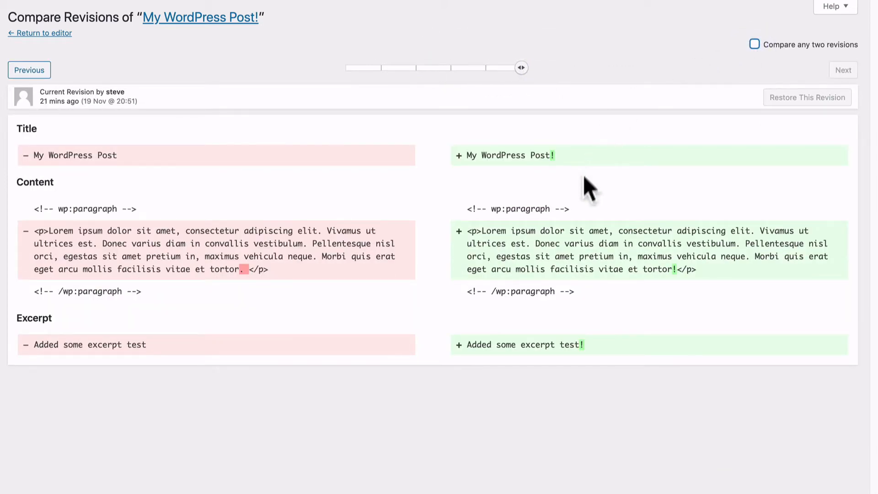
pyautogui.moveTo(599, 305)
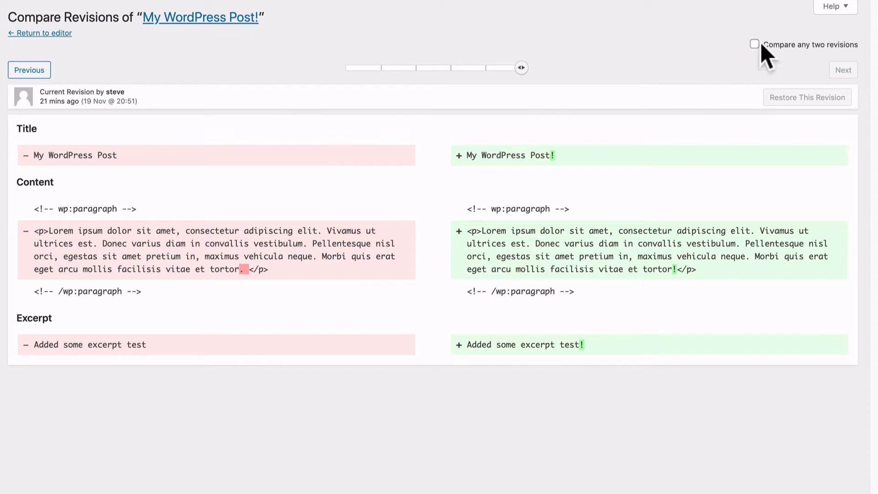
pyautogui.moveTo(788, 56)
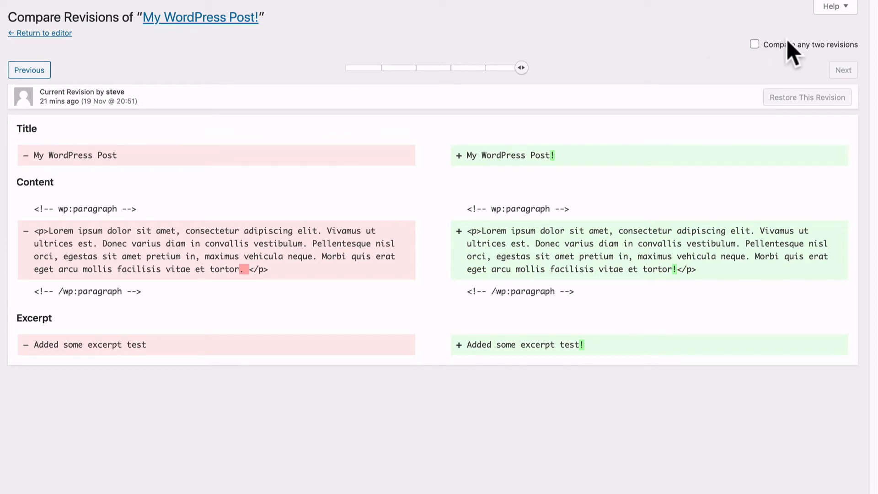
pyautogui.moveTo(520, 67)
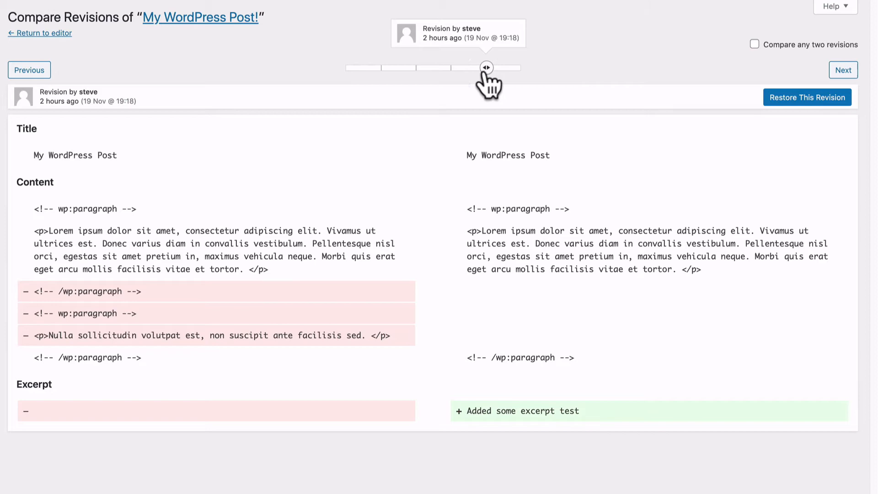
# Step: Restore the 19 Nov @ 19:18 revision of the post
pyautogui.moveTo(486, 68); pyautogui.dragTo(285, 107)
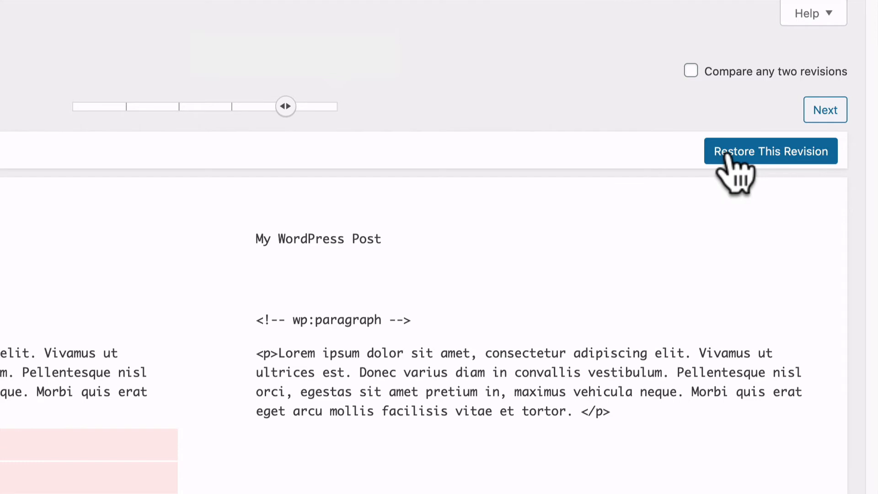
pyautogui.click(769, 152)
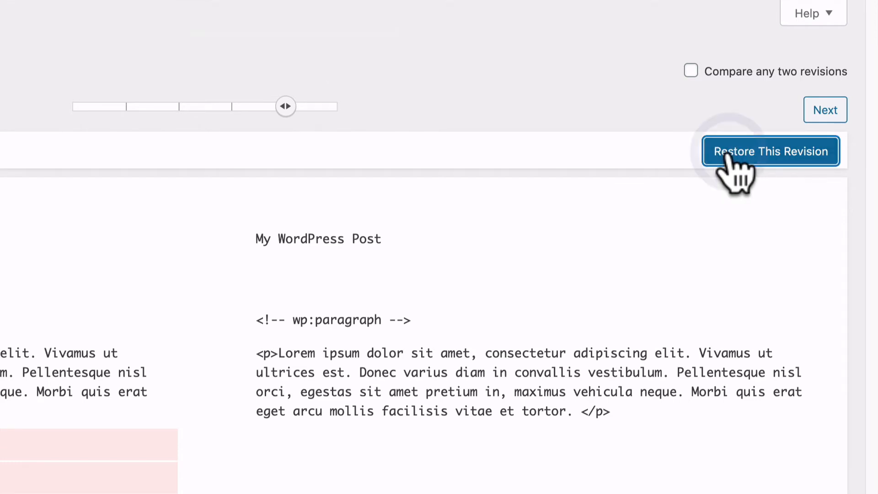
pyautogui.click(770, 151)
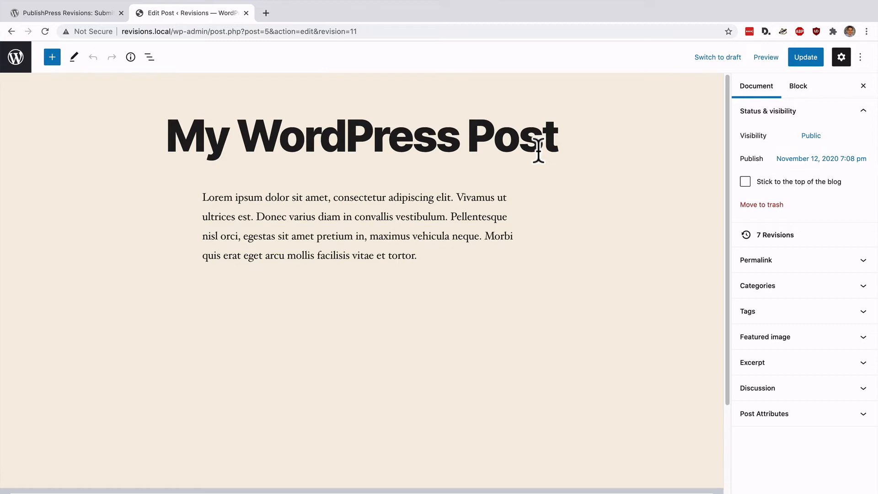
pyautogui.moveTo(335, 171)
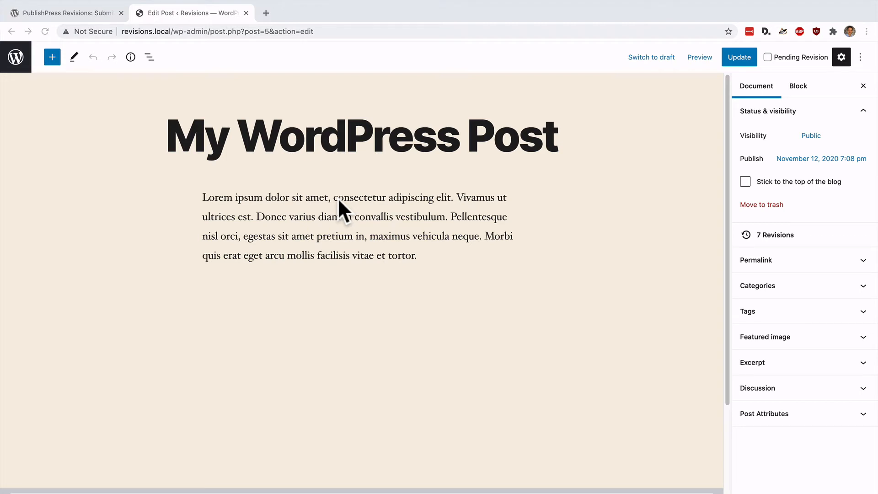
pyautogui.moveTo(98, 30)
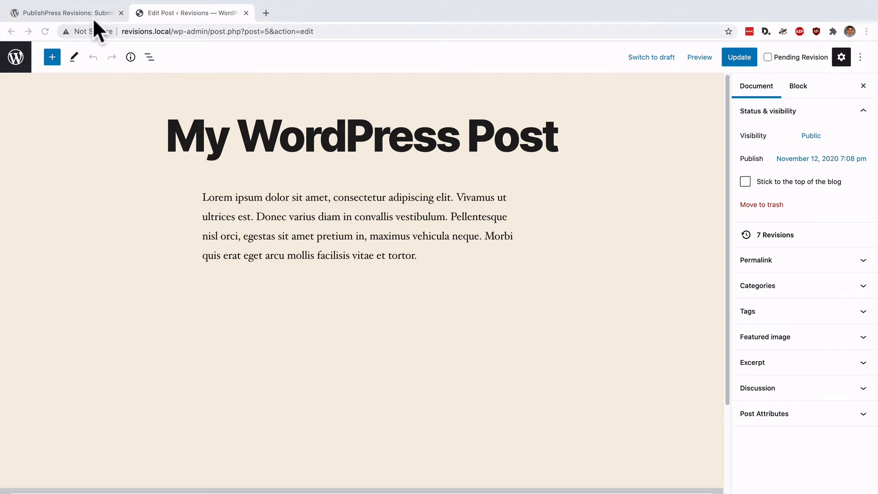
# Step: Open the post's 7 revisions and step back to the 8:51 pm revision to preview it
pyautogui.click(62, 12)
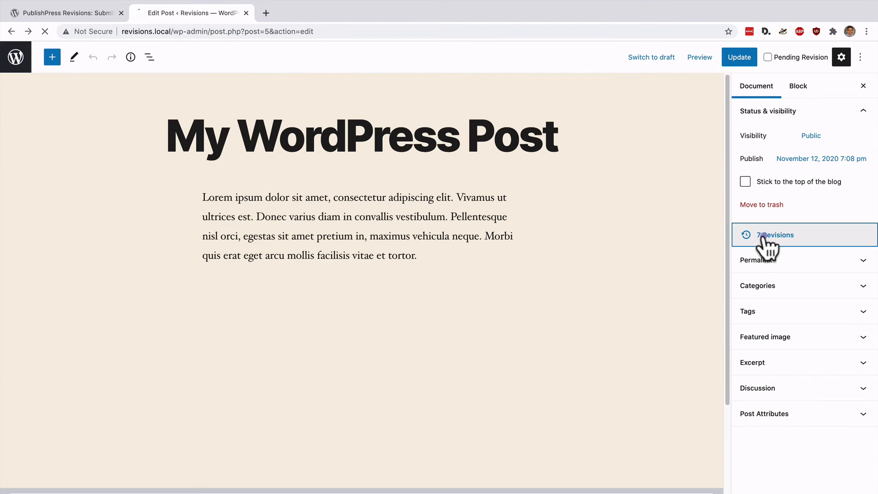
pyautogui.click(774, 234)
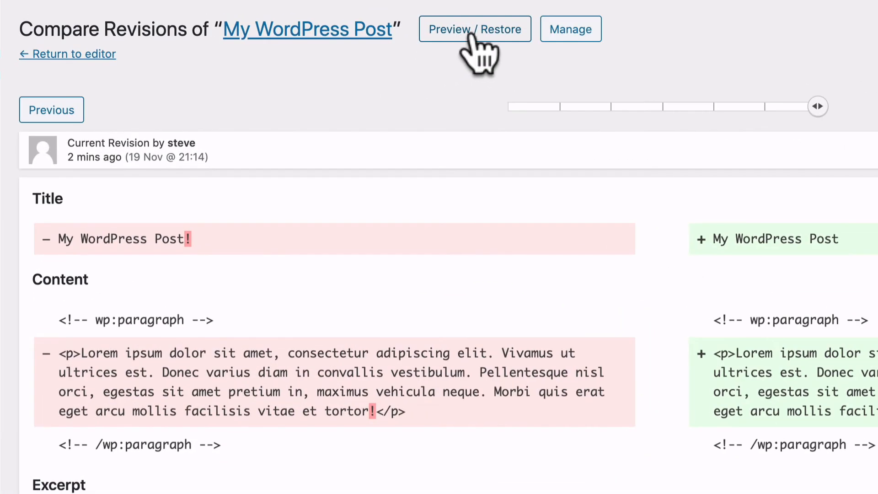
pyautogui.moveTo(789, 168)
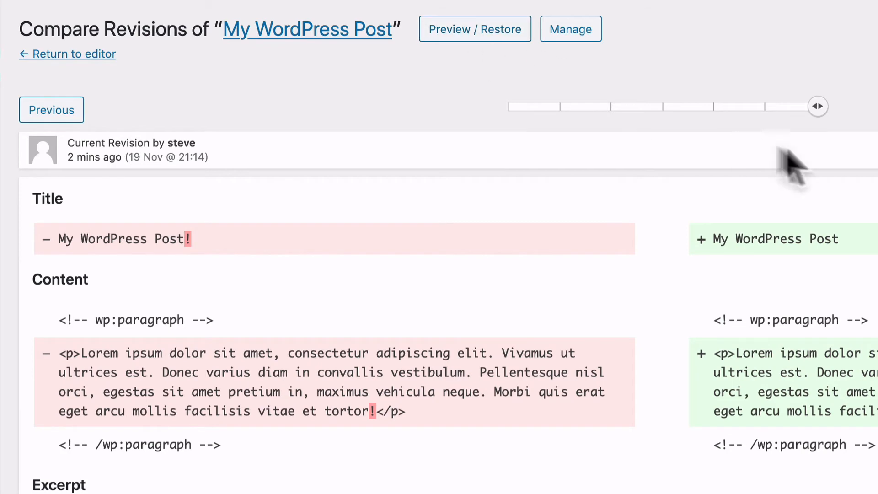
pyautogui.moveTo(817, 107); pyautogui.dragTo(766, 107)
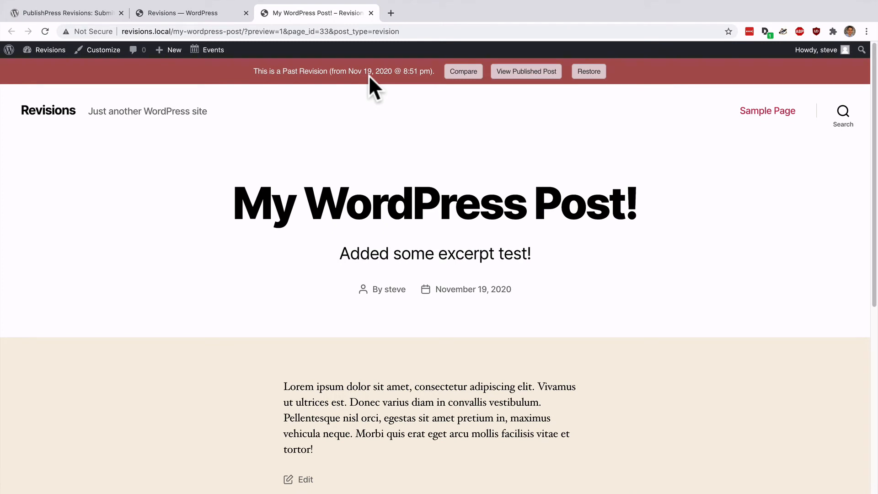
pyautogui.moveTo(374, 95)
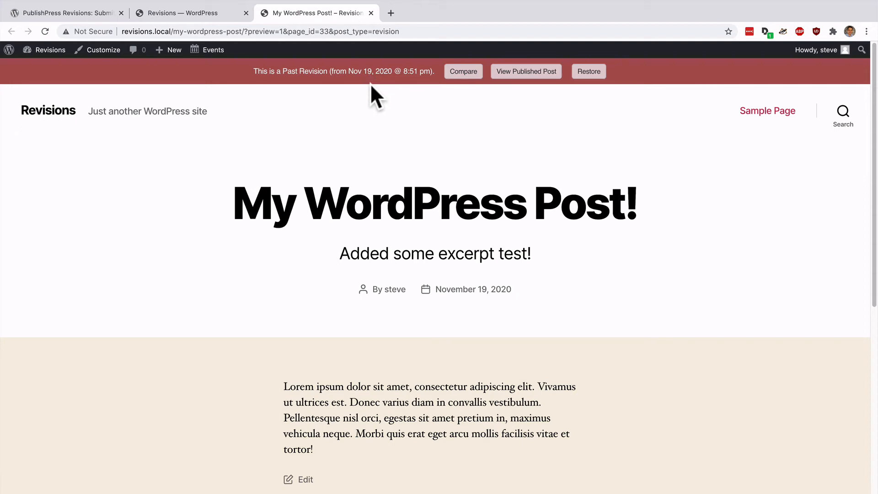
pyautogui.moveTo(352, 85)
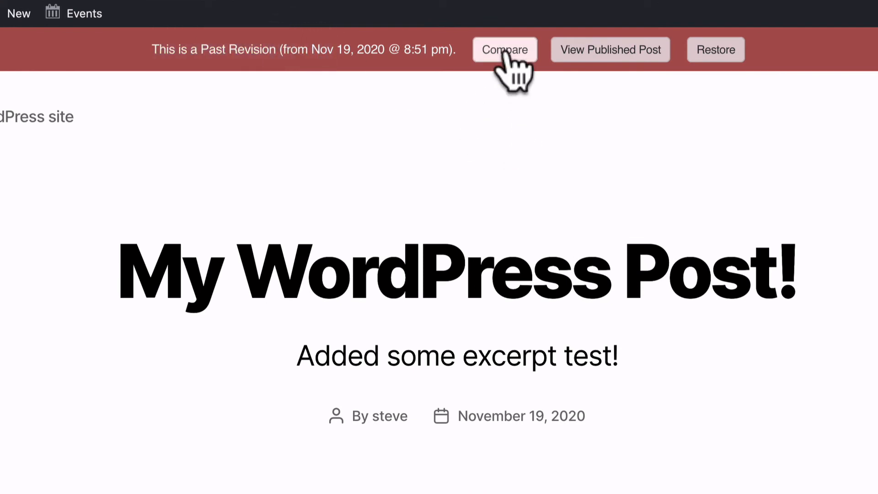
pyautogui.moveTo(609, 49)
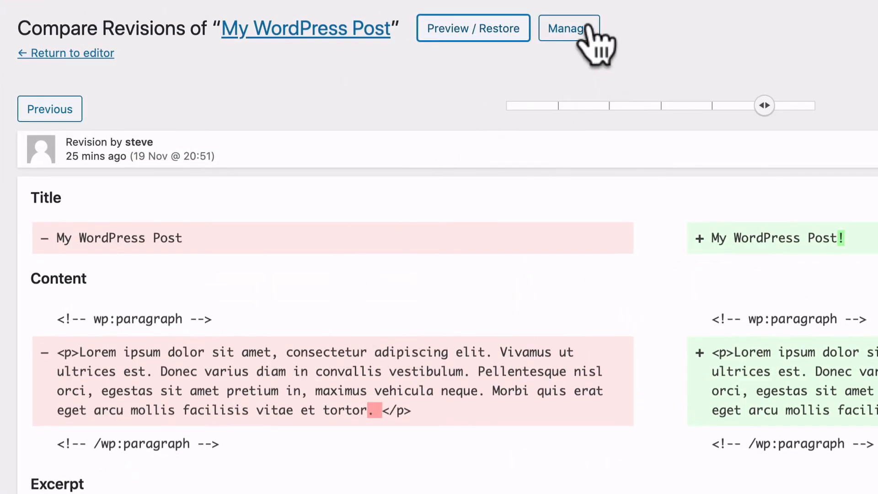
pyautogui.moveTo(473, 28)
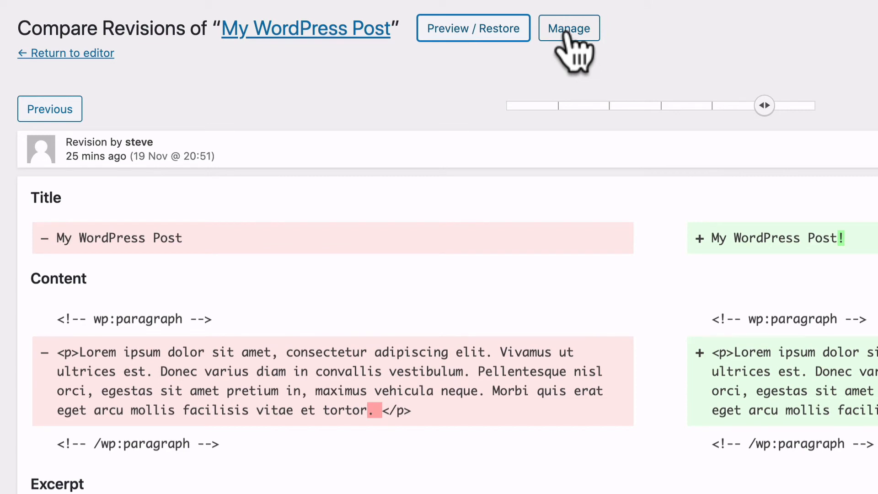
# Step: Open Manage and tick the oldest revisions (7:08 pm, 7:11 pm) for deletion
pyautogui.click(568, 28)
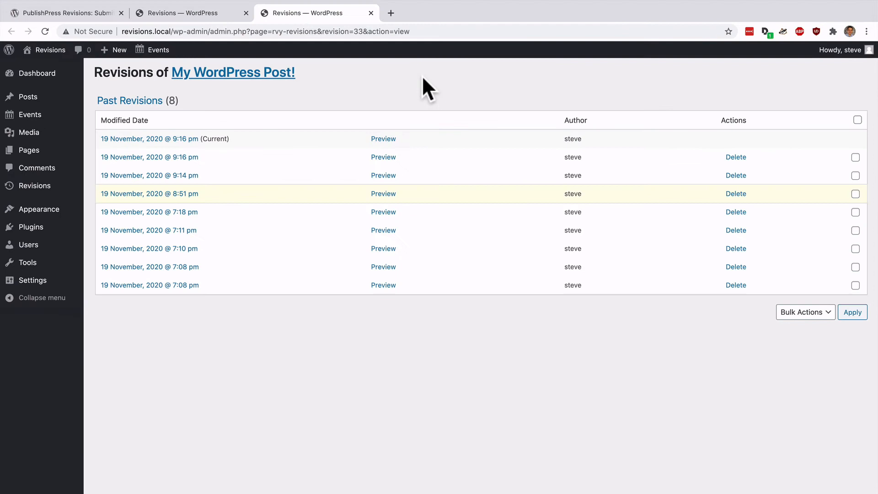
pyautogui.moveTo(454, 251)
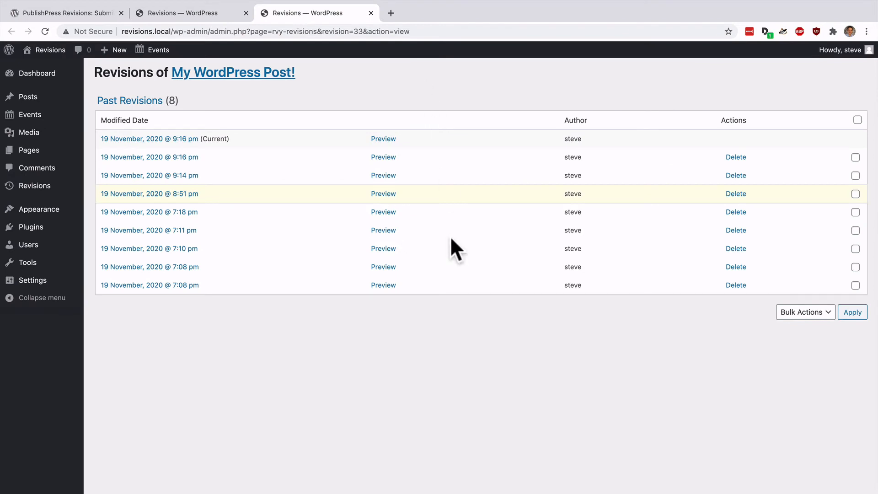
pyautogui.moveTo(467, 381)
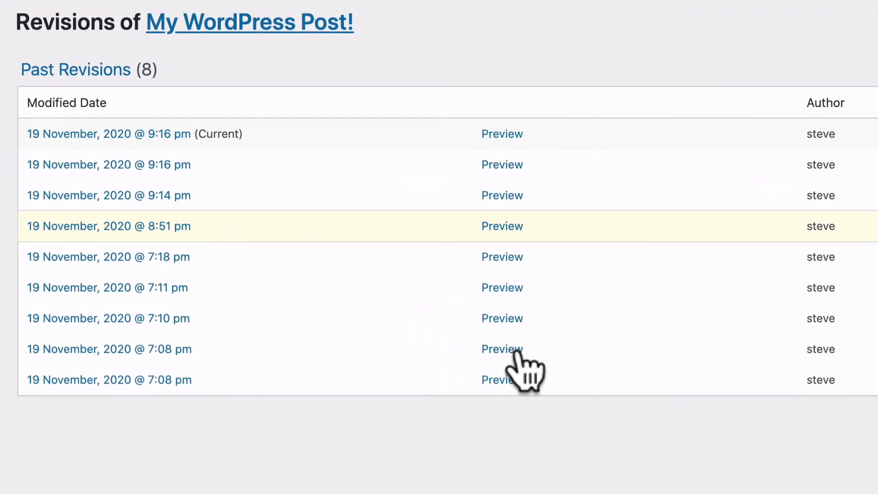
pyautogui.click(838, 379)
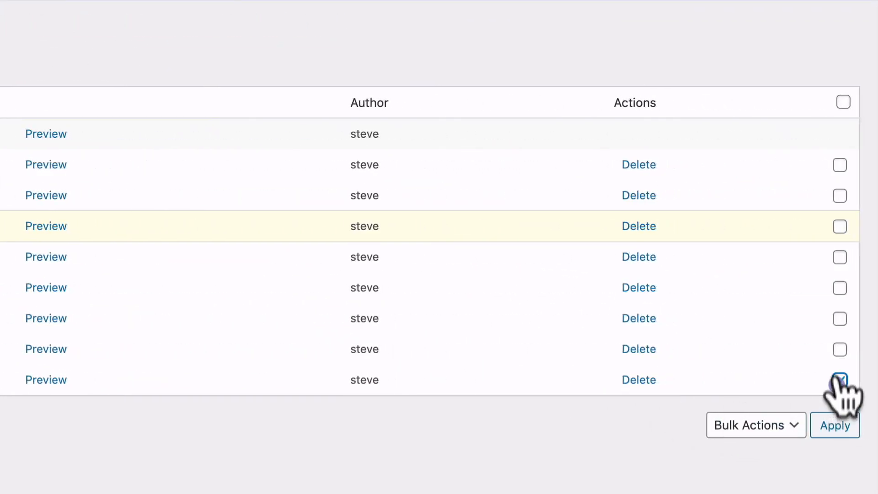
pyautogui.click(839, 287)
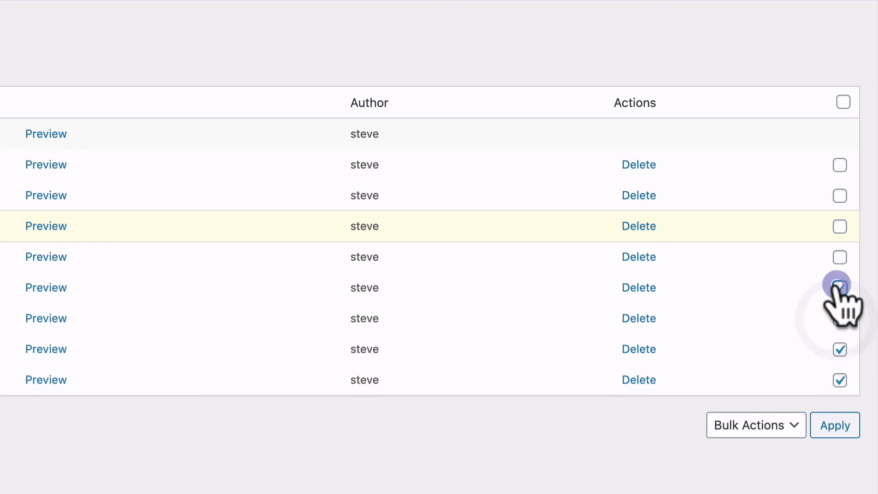
pyautogui.click(840, 288)
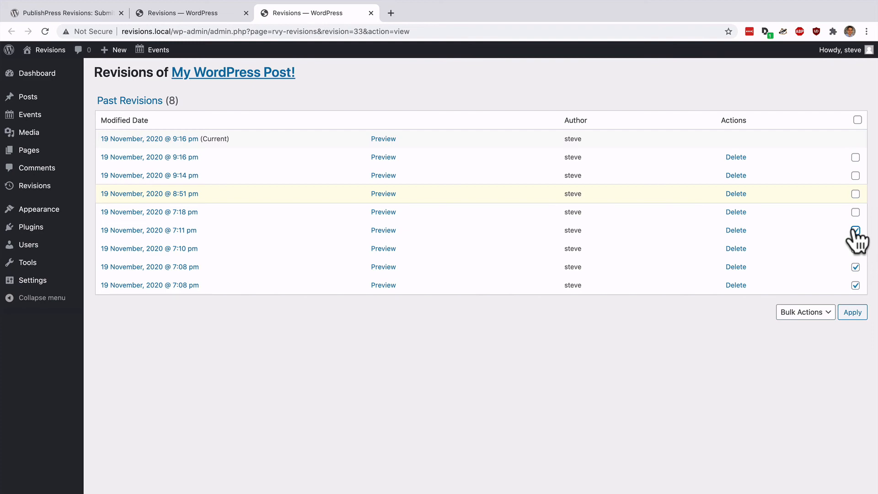
# Step: Return briefly to Compare Revisions, then show the PublishPress Revisions plugin tab
pyautogui.click(855, 229)
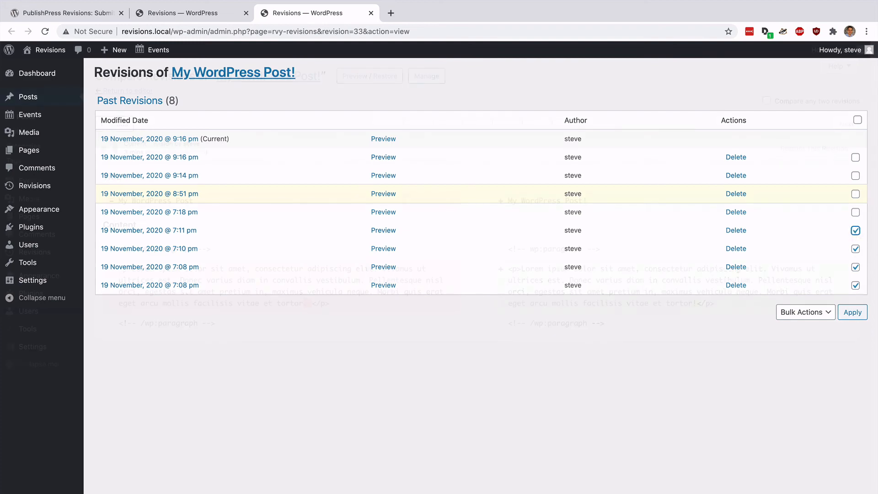
pyautogui.click(149, 138)
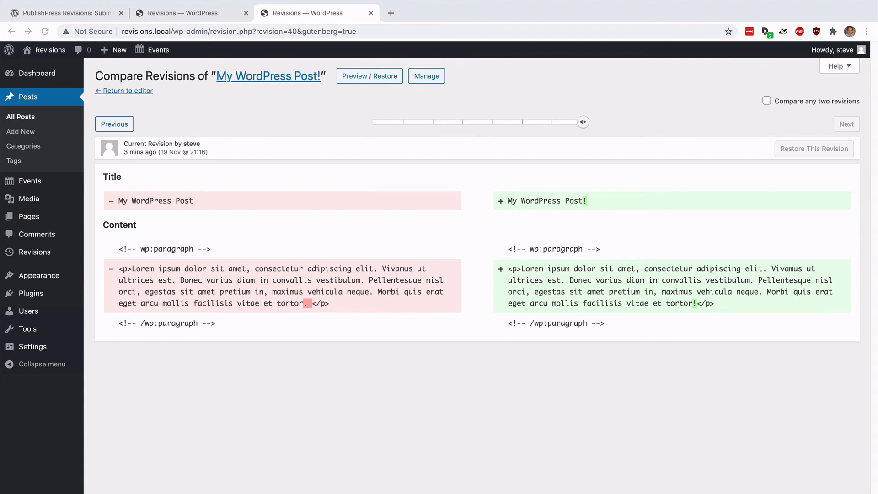
pyautogui.click(62, 12)
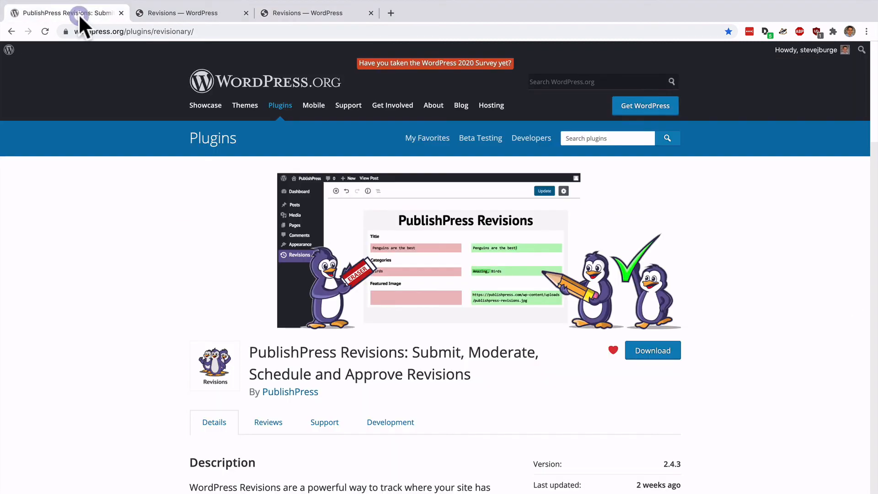